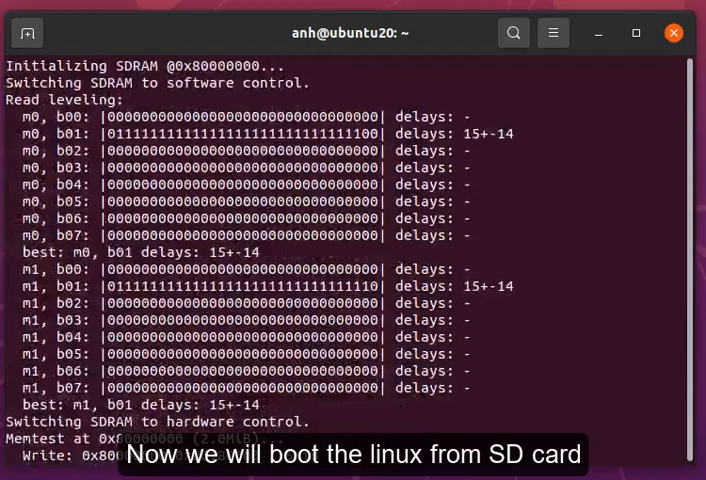
pyautogui.scroll(-3)
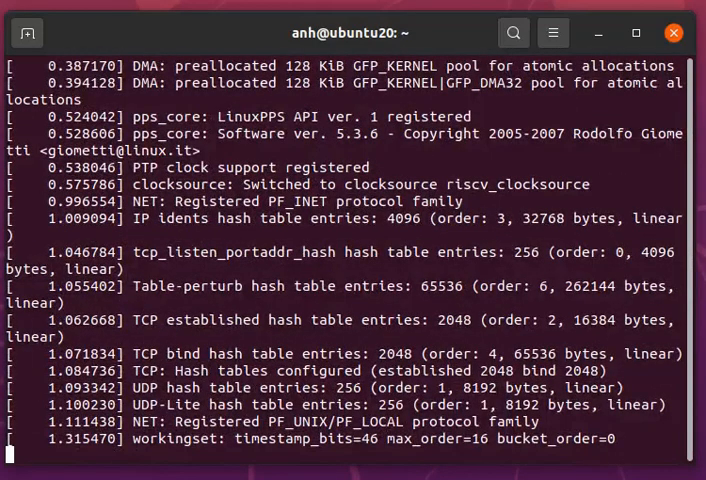
pyautogui.scroll(-3)
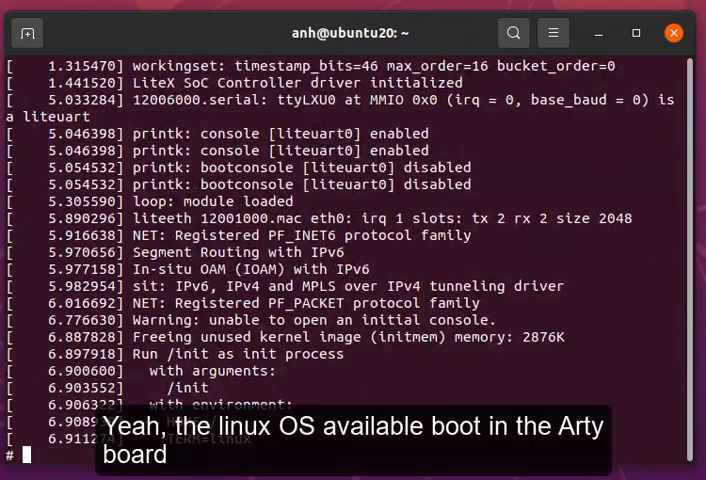
pyautogui.write('uname -a')
pyautogui.write('df -h')
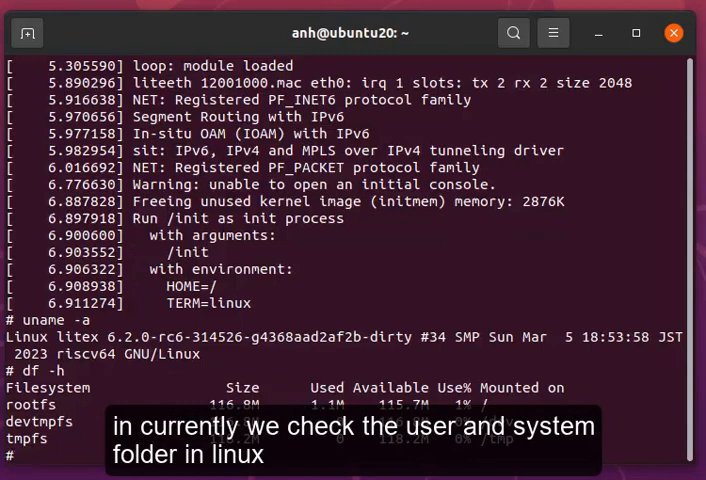
pyautogui.write('ls')
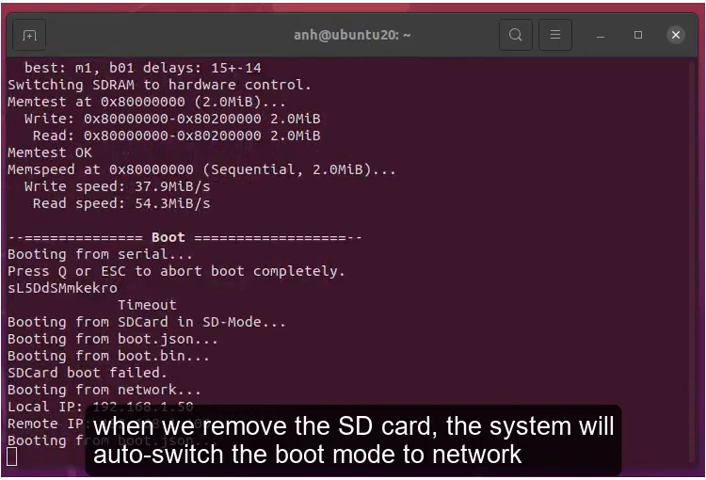
pyautogui.scroll(-3)
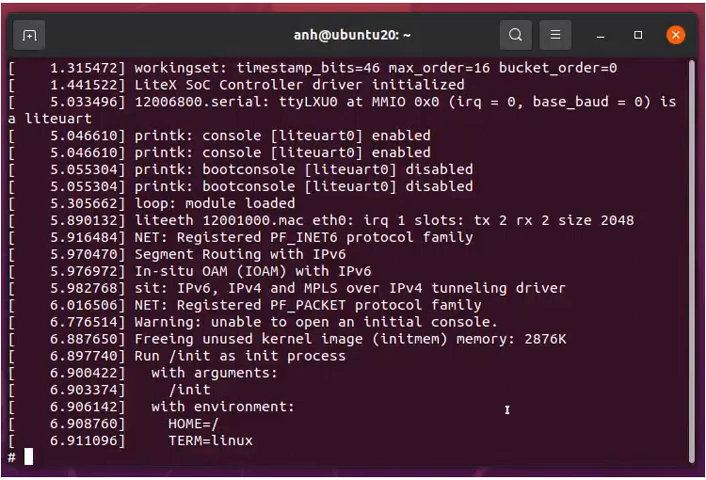
pyautogui.write('uname')
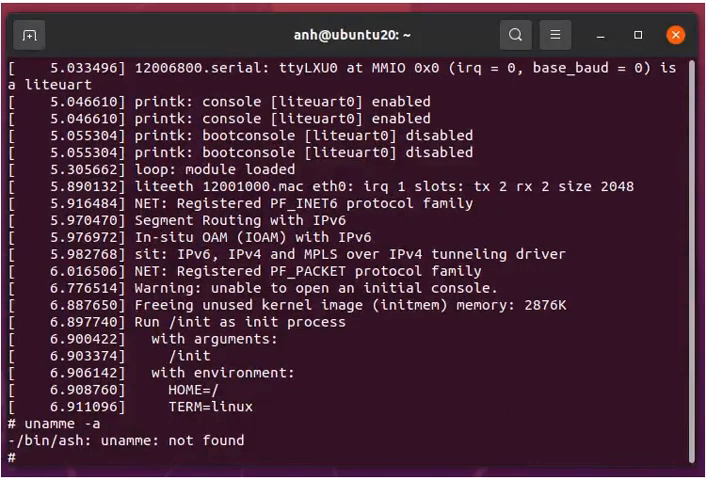
pyautogui.write('uname -a')
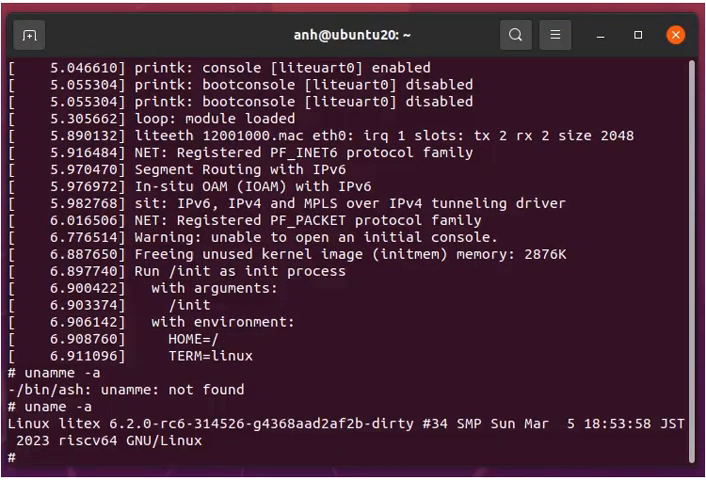
pyautogui.write('df -h')
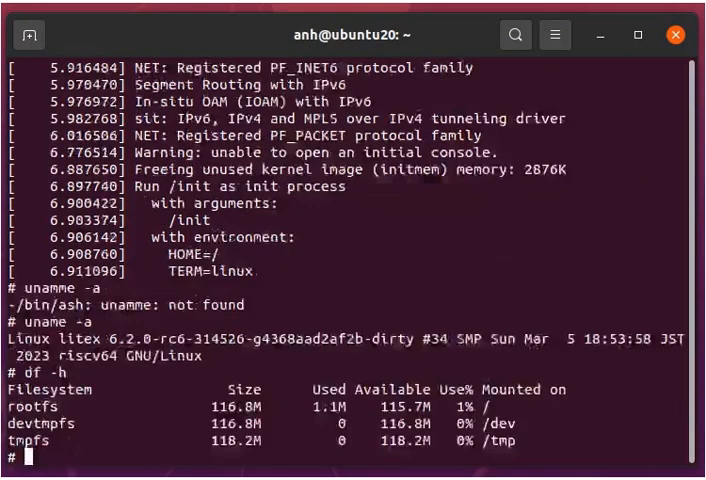
pyautogui.write('ls -')
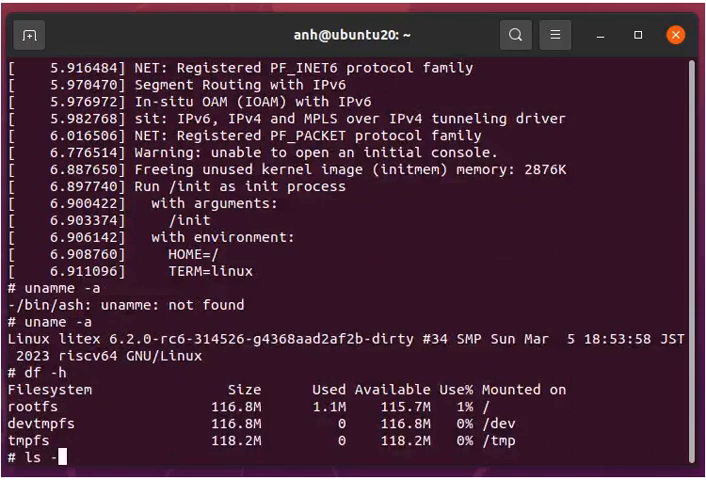